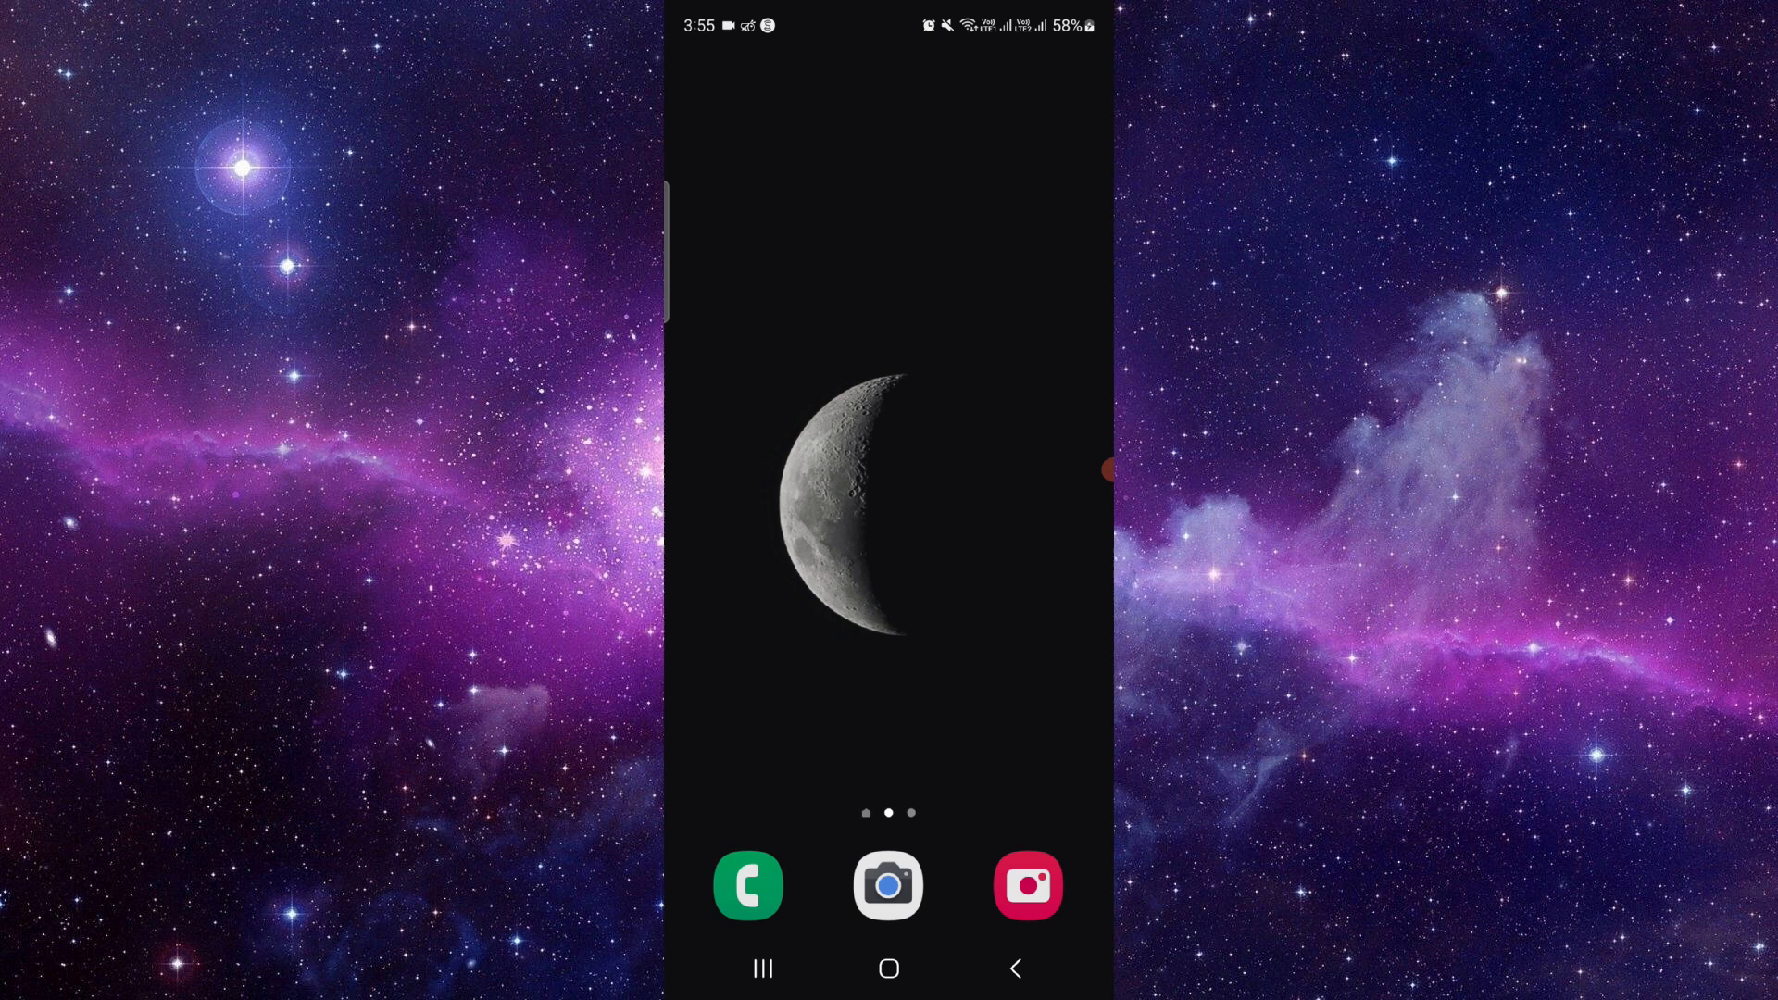
# - Search Google for 'shein' using the recent search suggestion
pyautogui.click(888, 92)
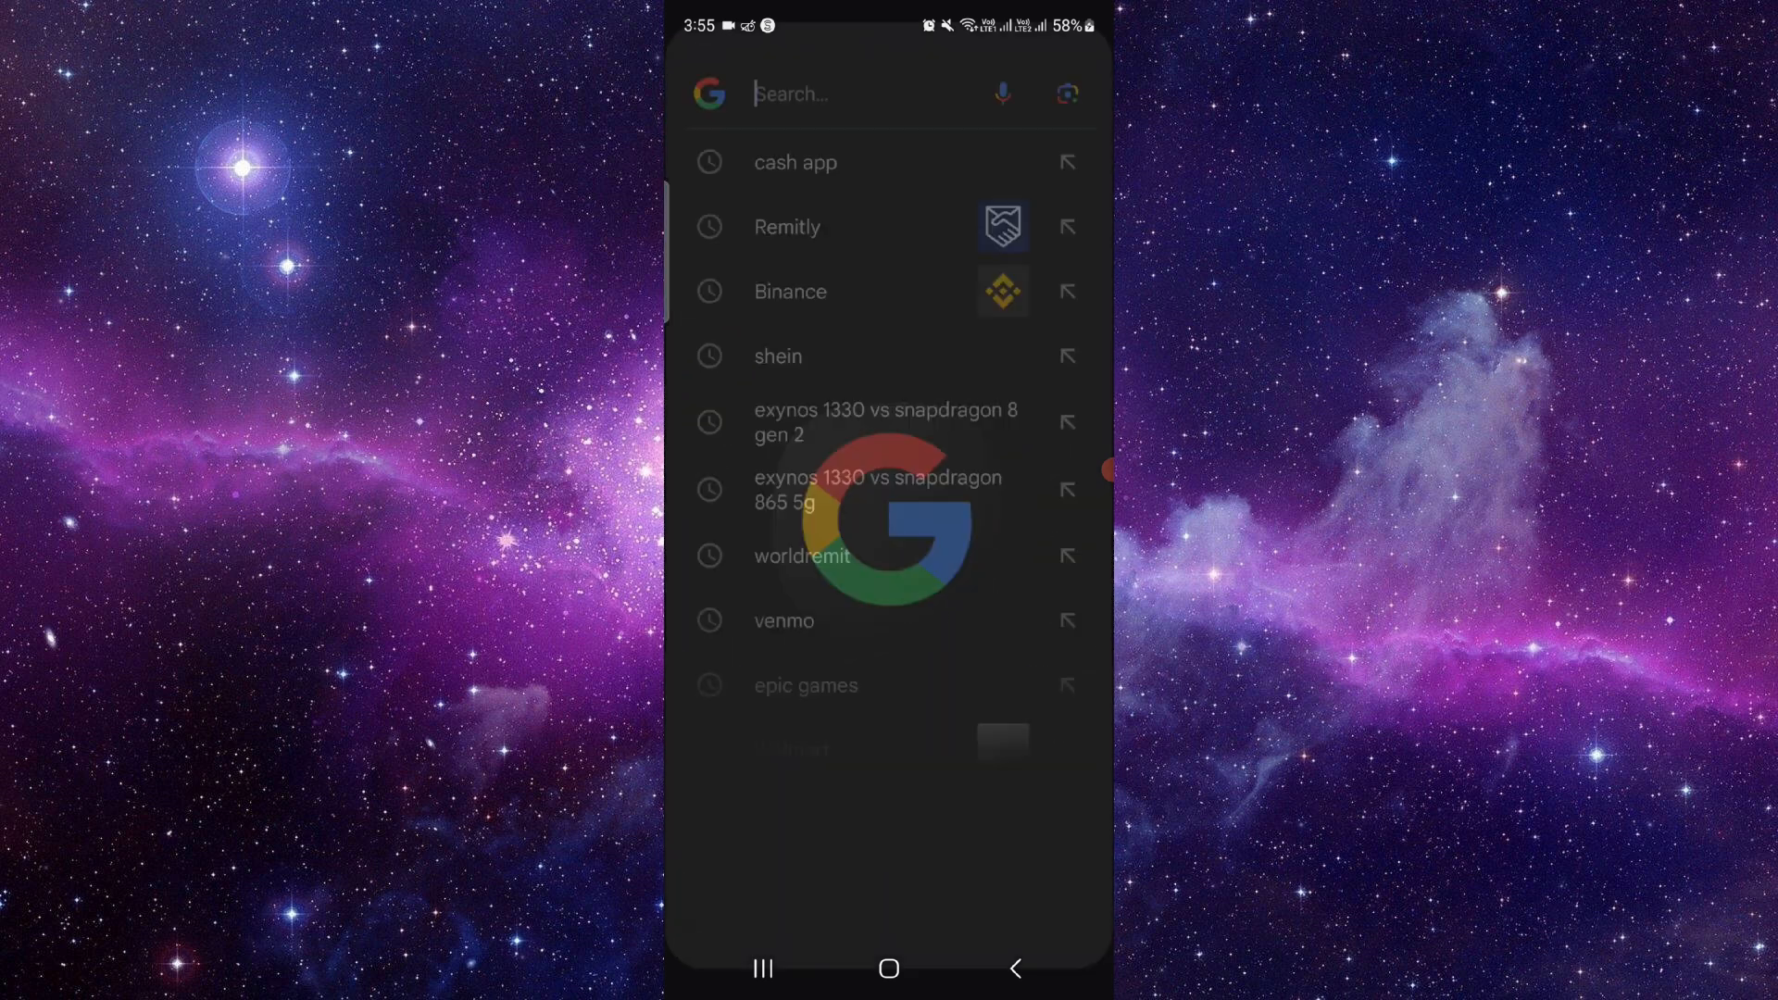
pyautogui.click(839, 93)
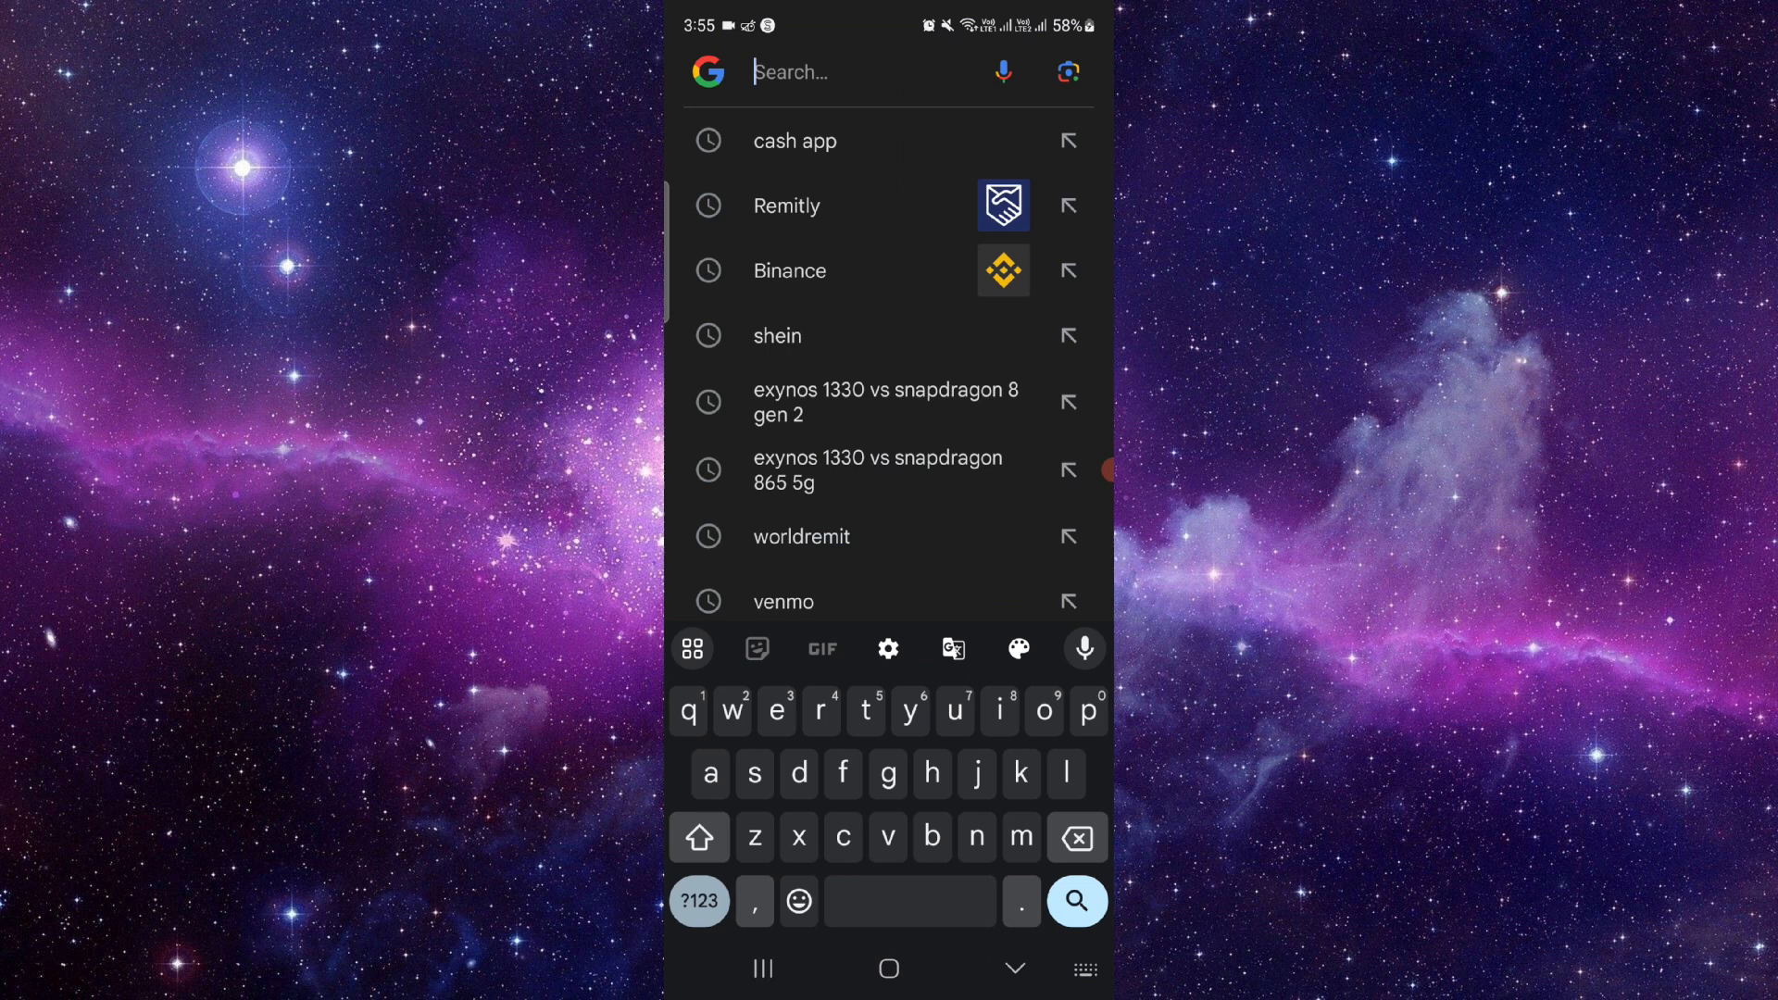
pyautogui.click(776, 335)
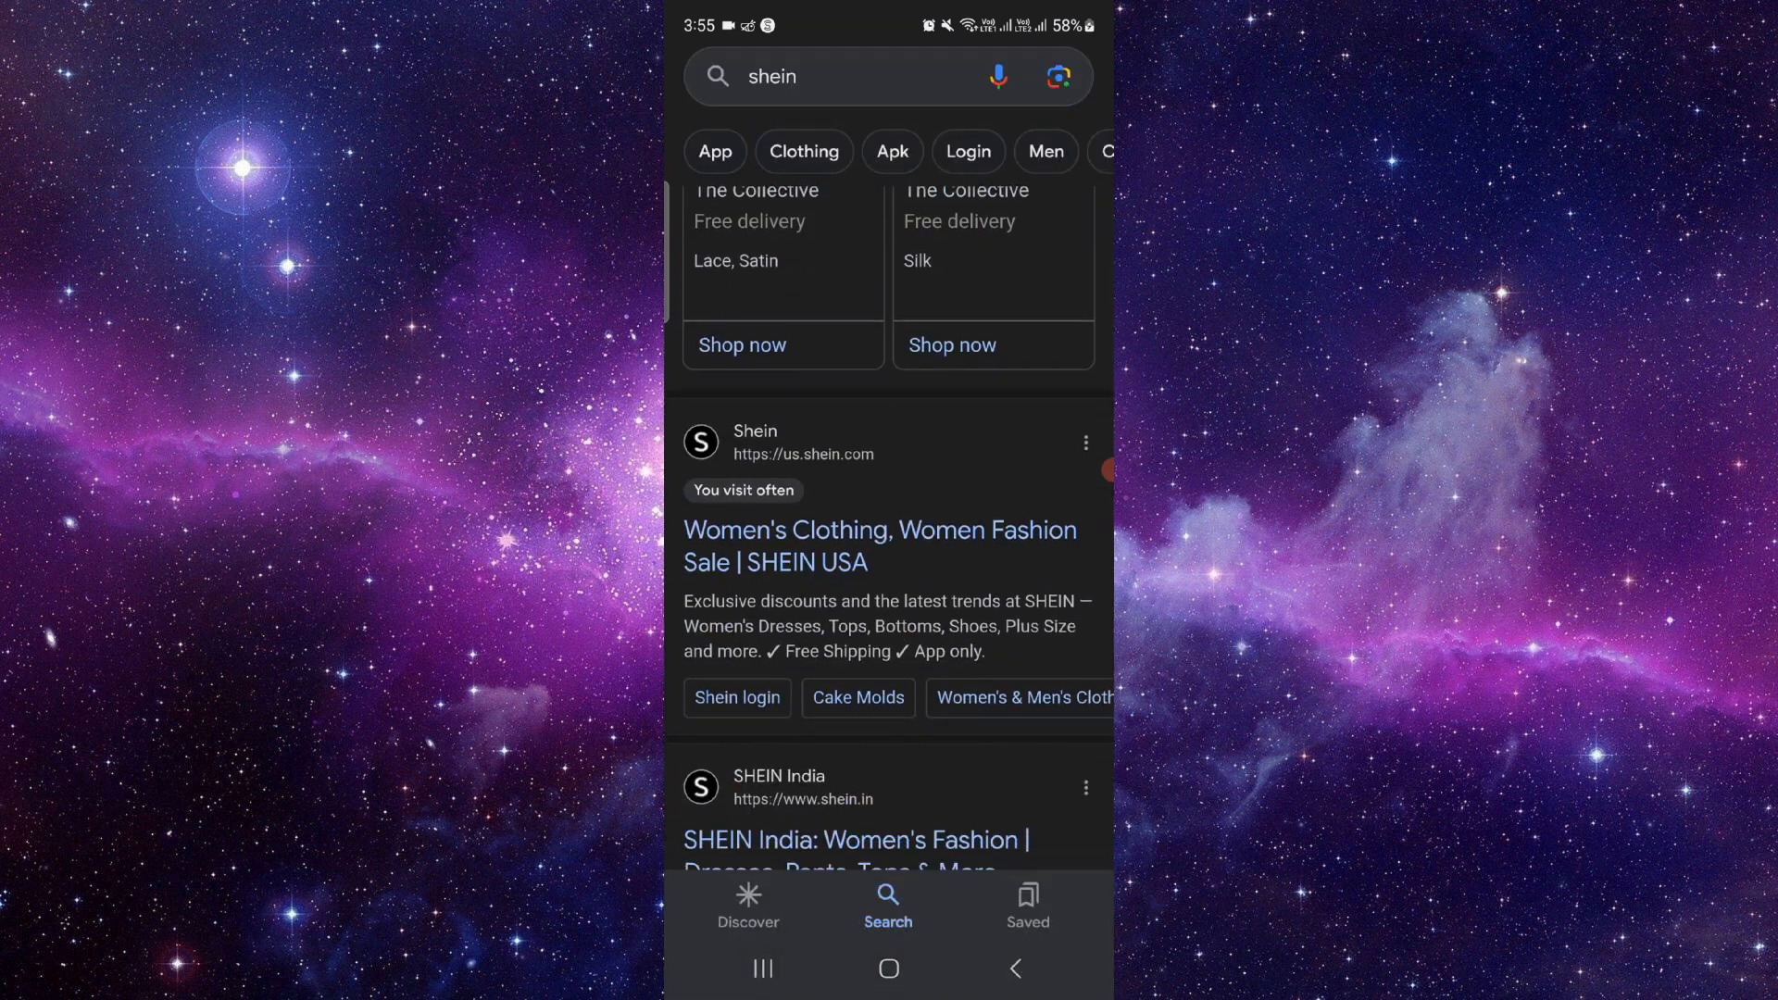
# - Open the SHEIN USA site's two-item cart, then go back to the home screen
pyautogui.click(879, 545)
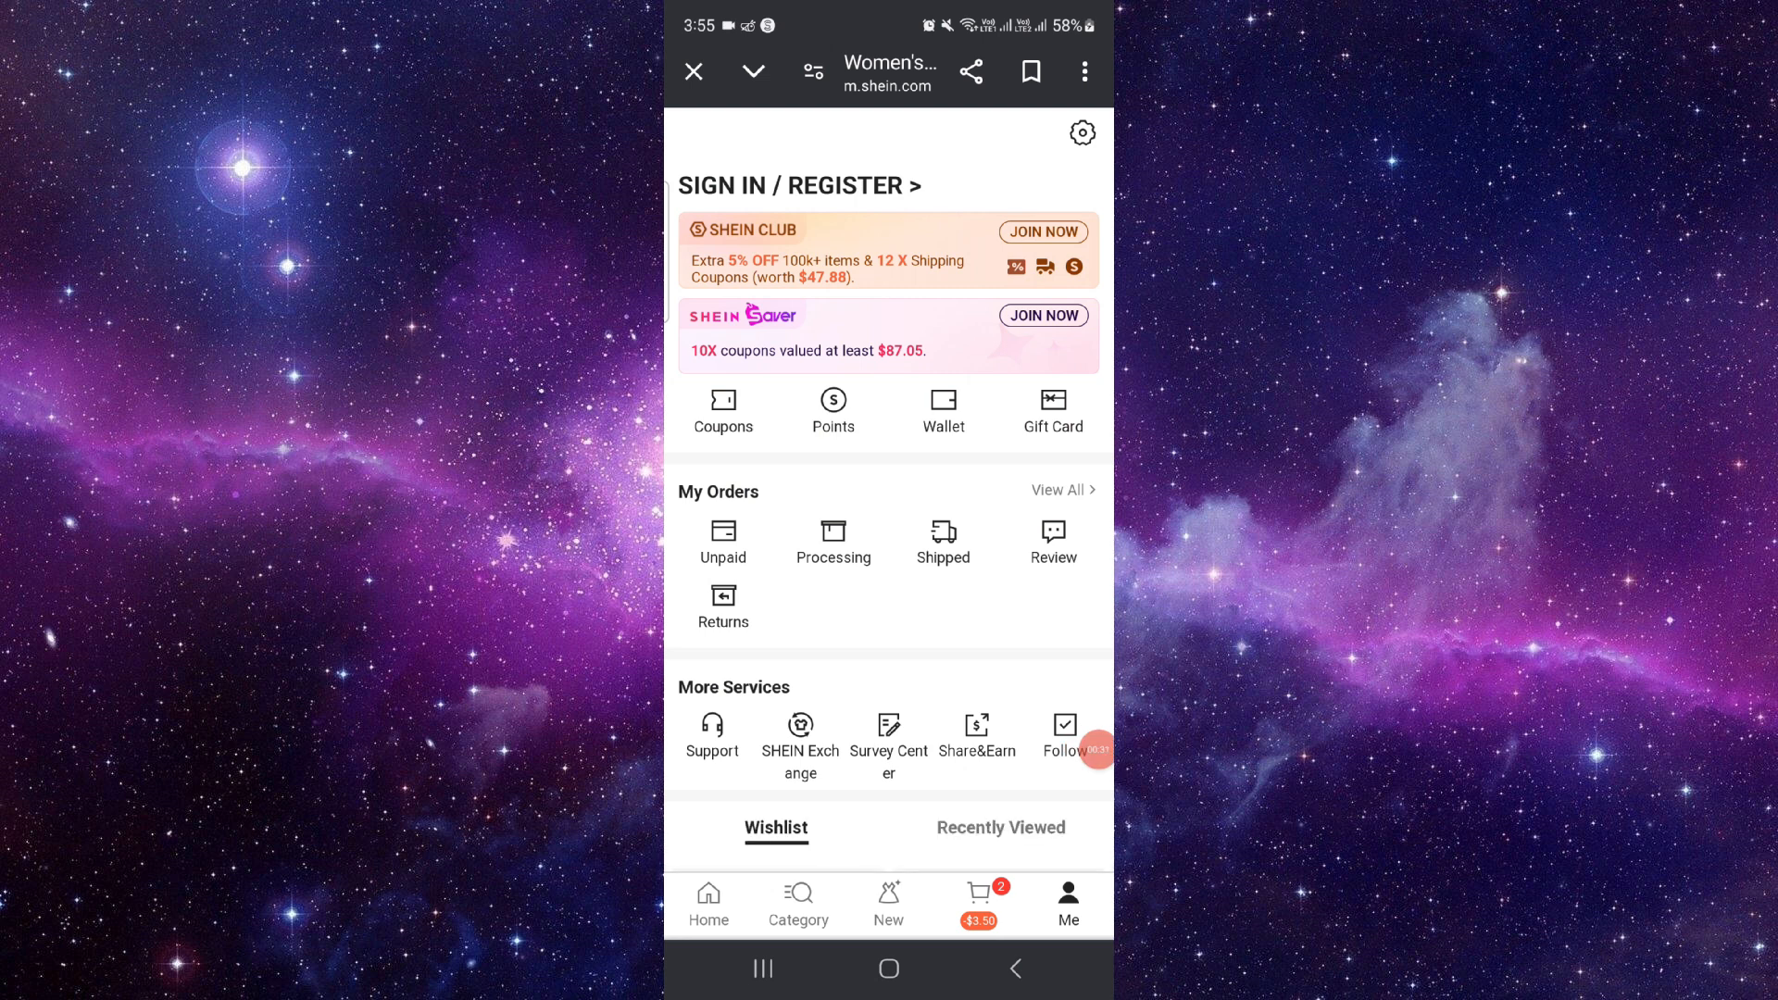
pyautogui.click(977, 904)
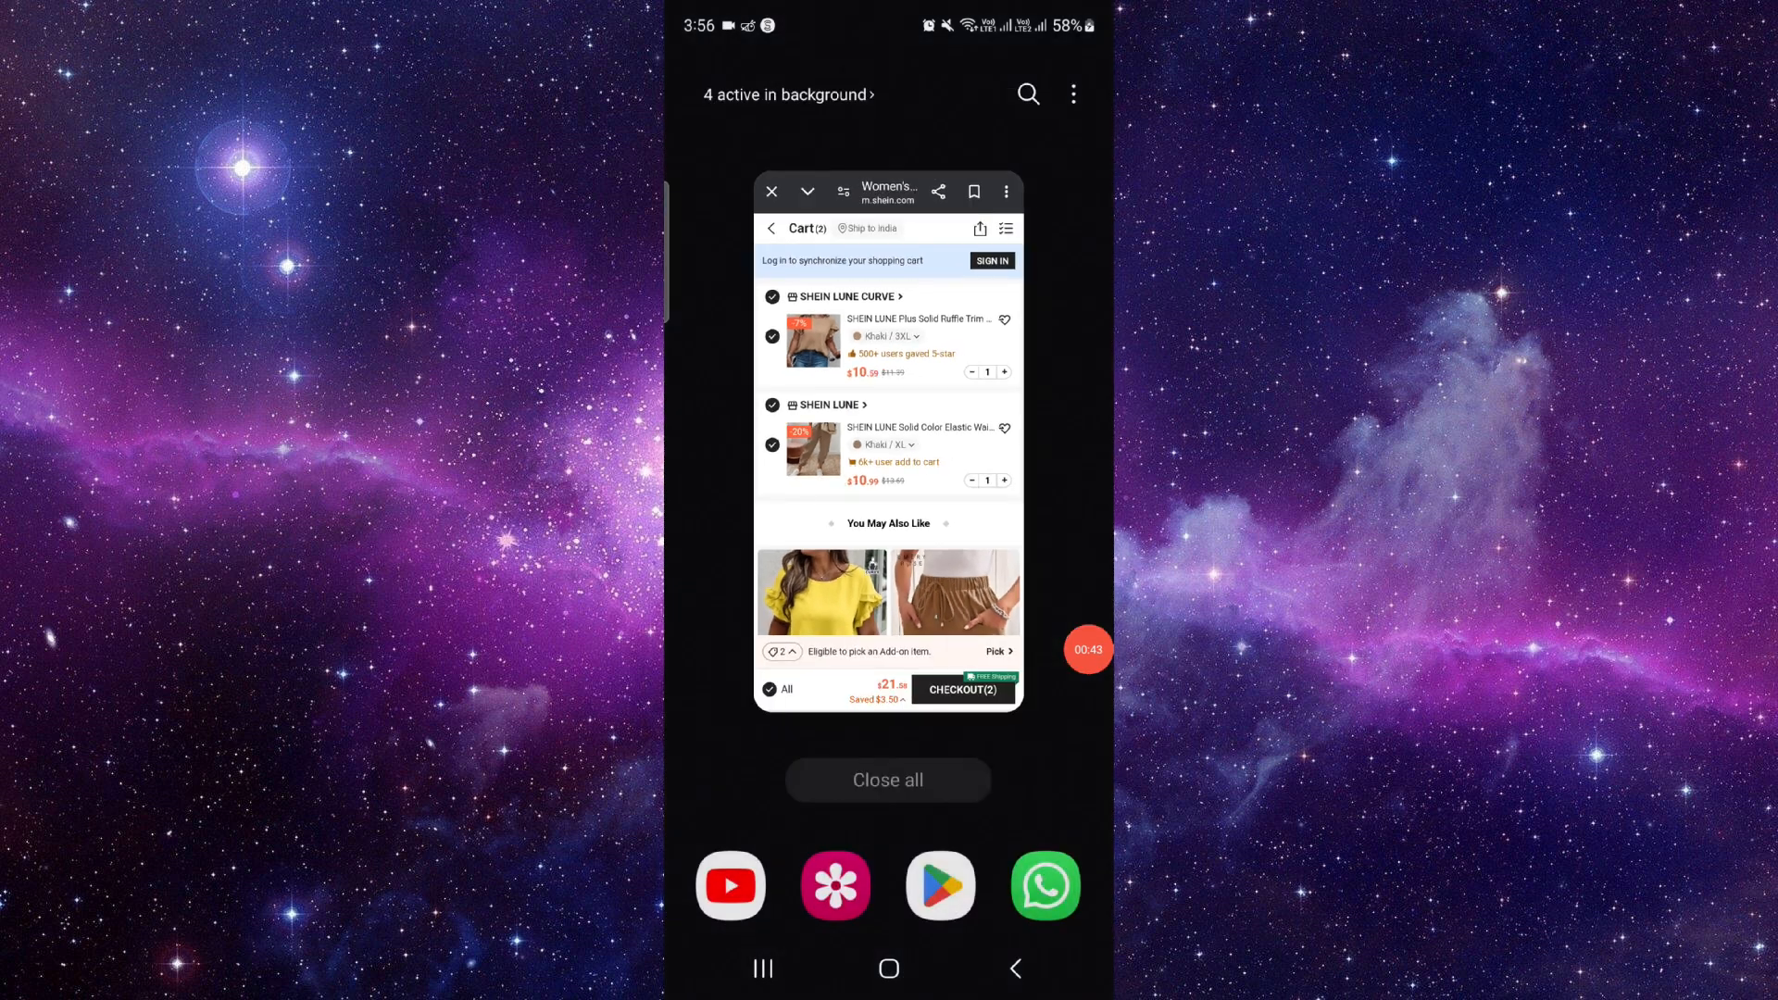
pyautogui.click(888, 968)
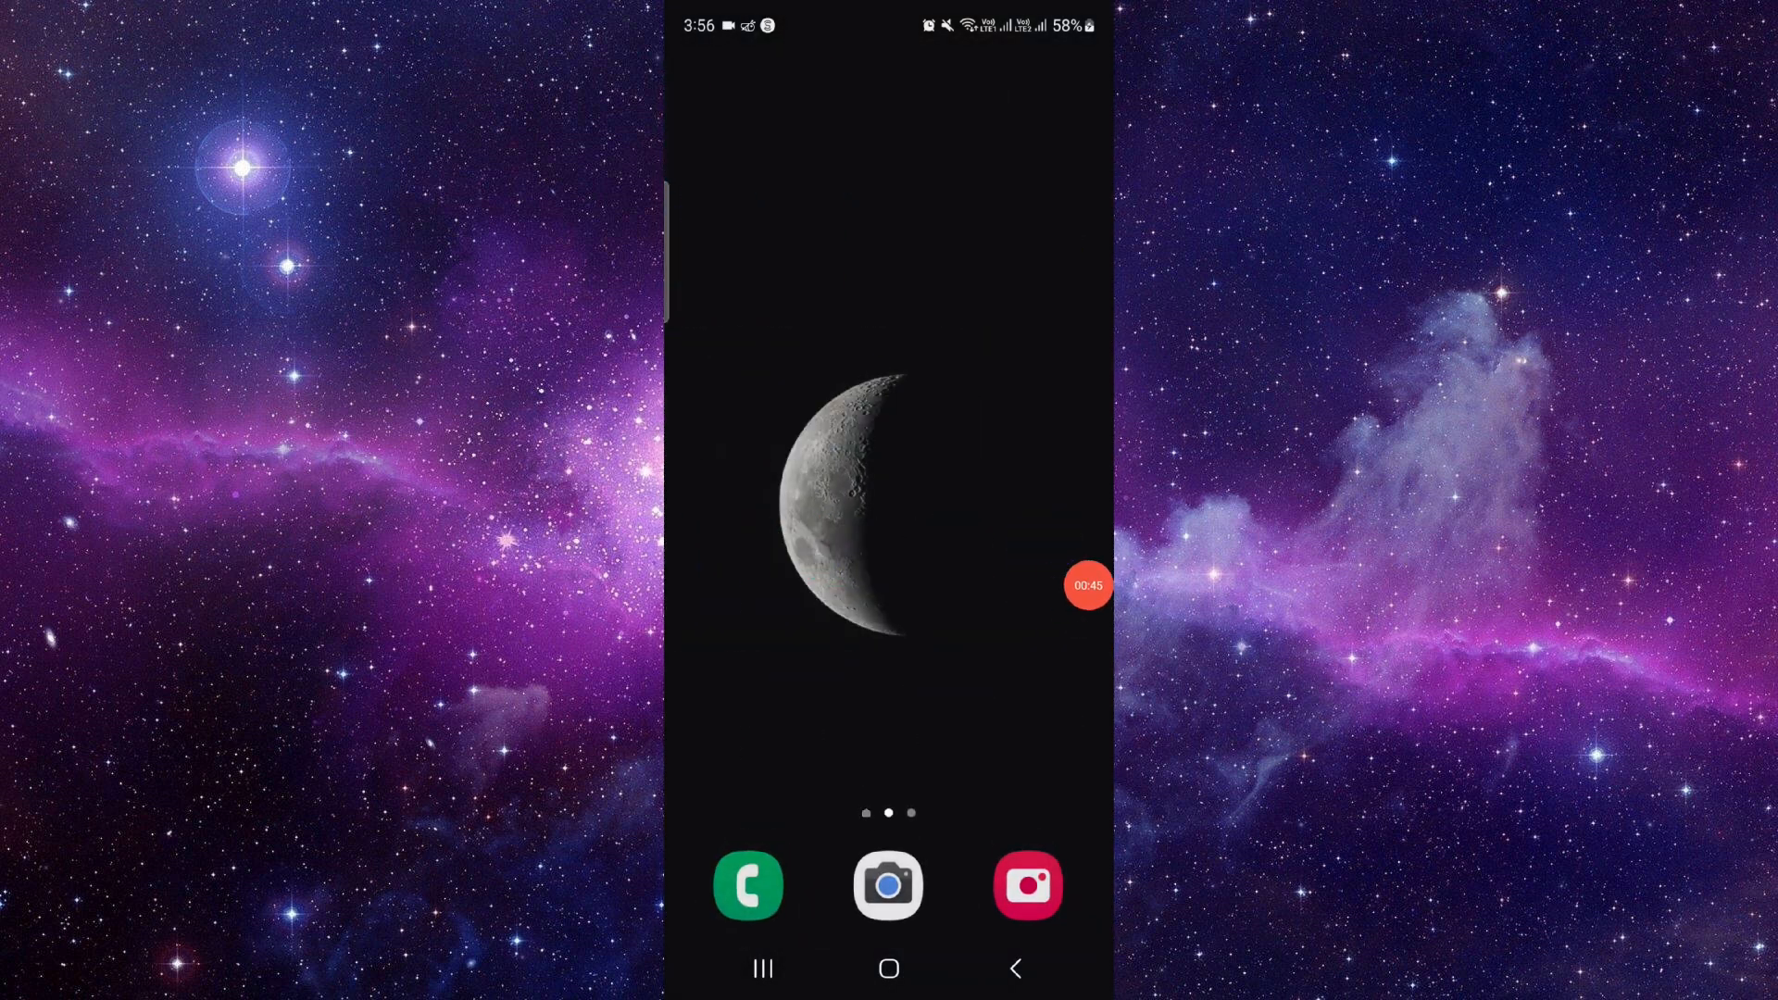